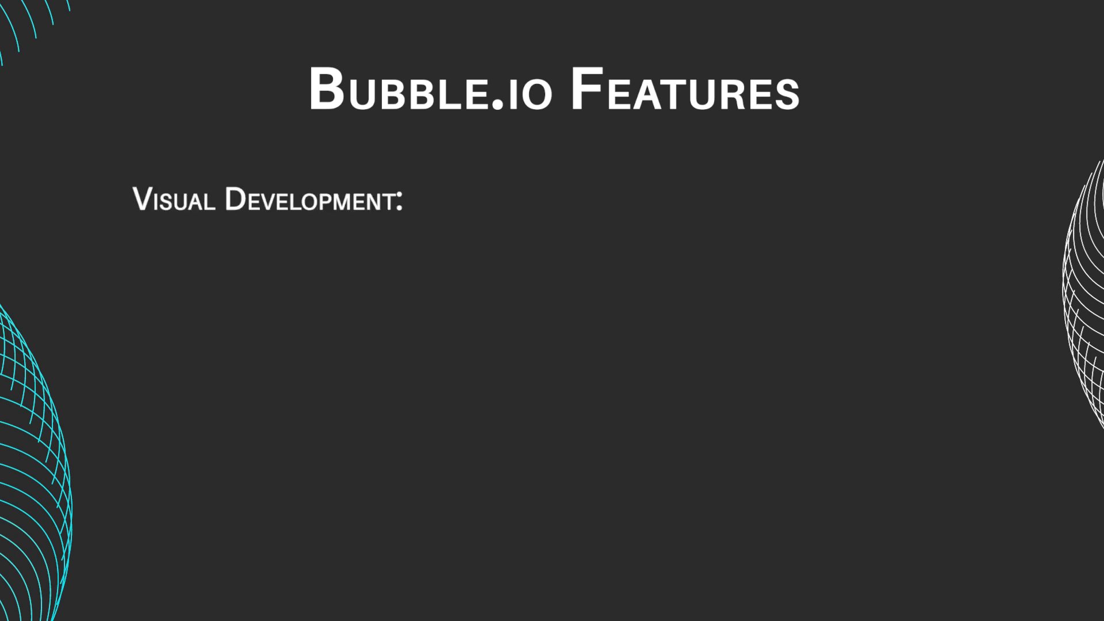
pyautogui.write('Bubble.io emp')
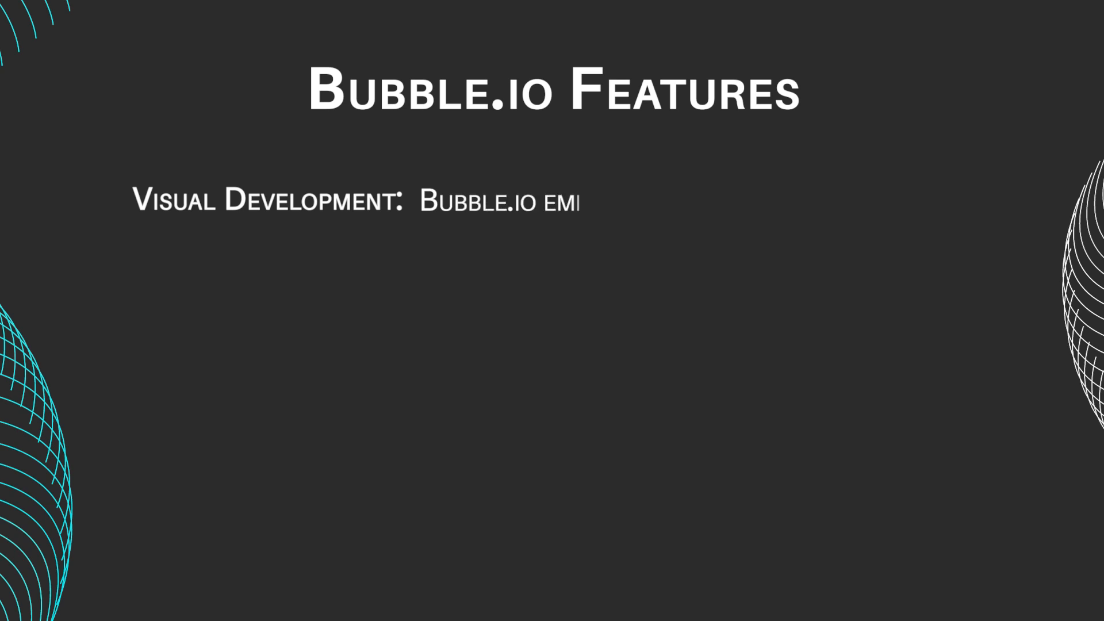
pyautogui.write('POWERS USERS TO VISUALLY DESIGN TH')
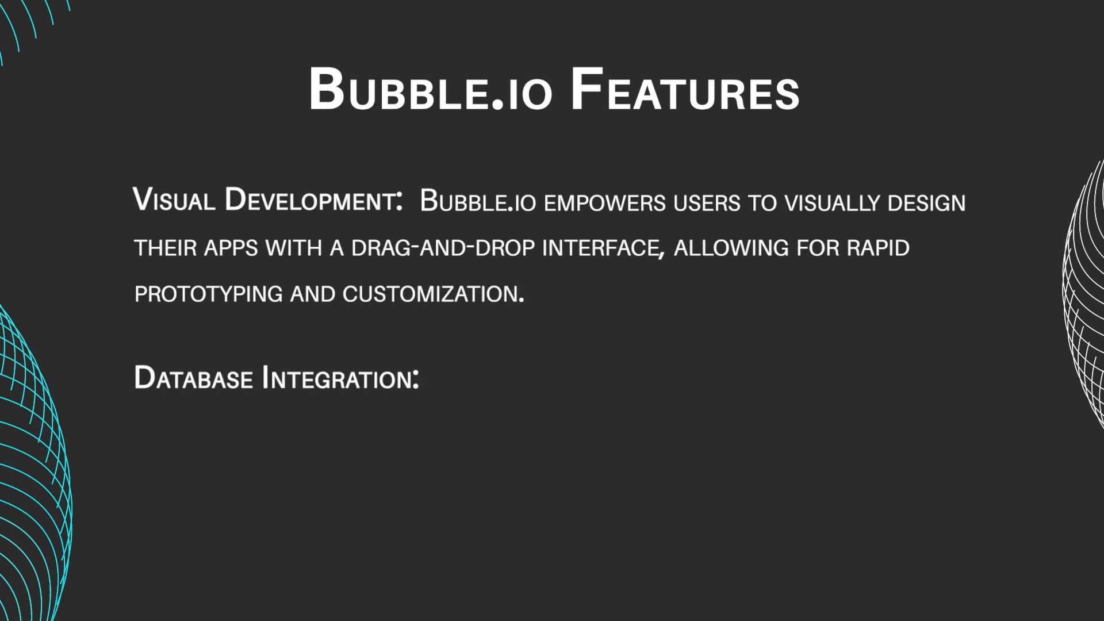
pyautogui.write('Seamlessly integrat')
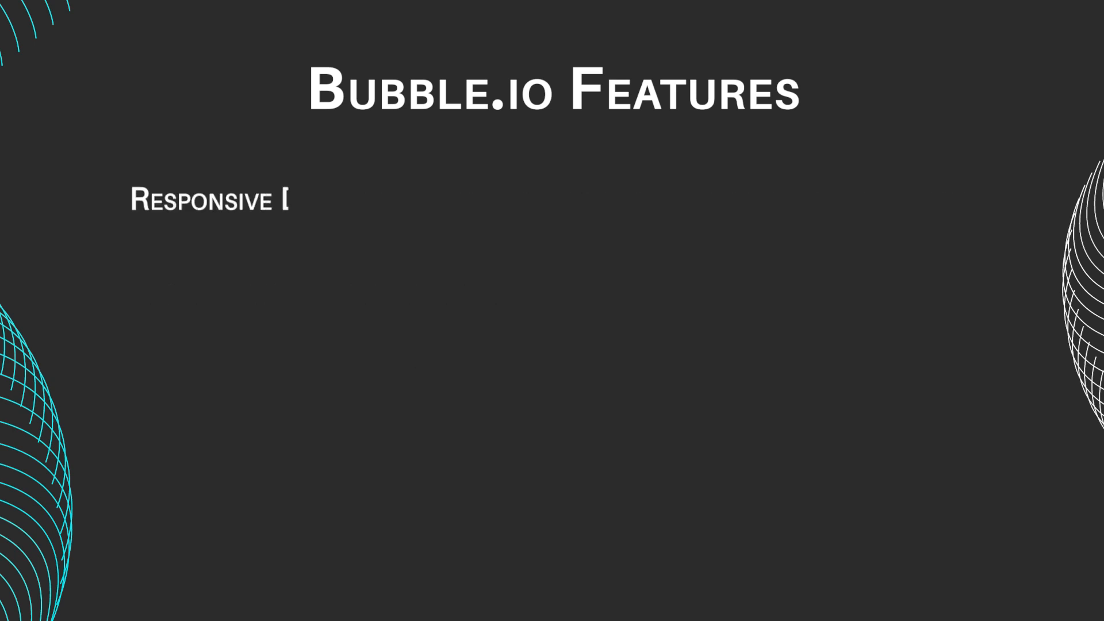
pyautogui.write('Design: Create responsivi')
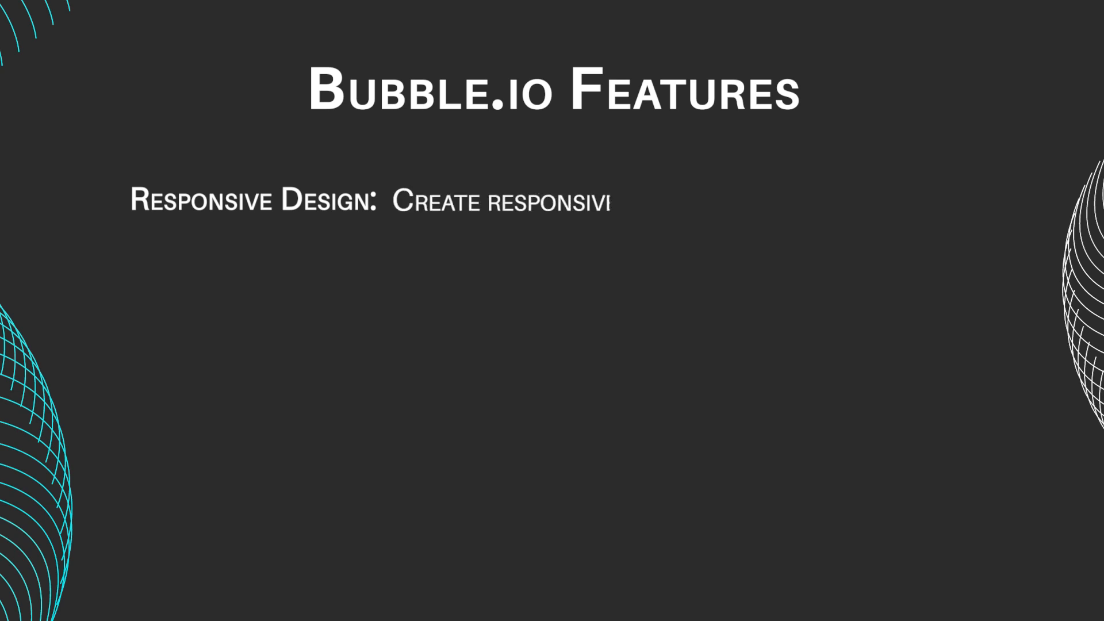
pyautogui.write('web apps that adapt to va')
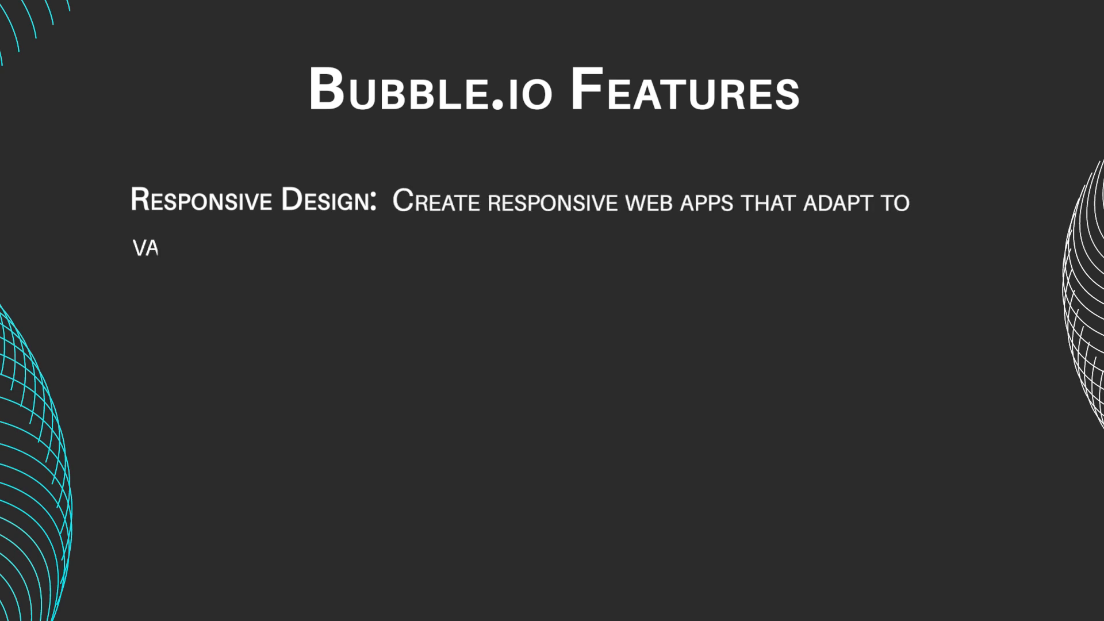
pyautogui.write('arious screen sizes and devices,')
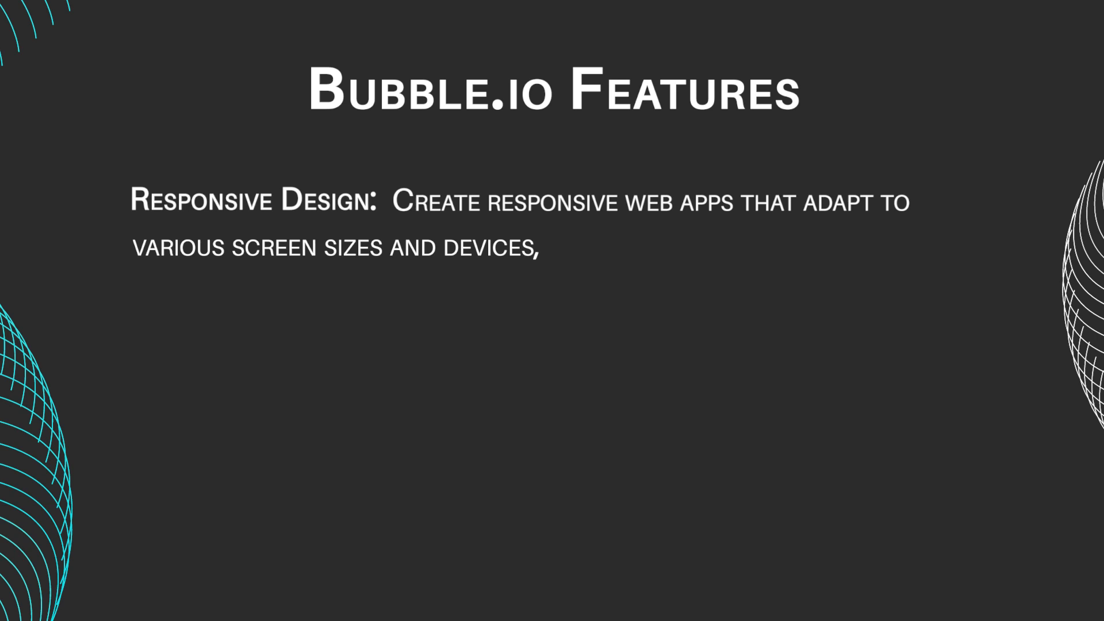
pyautogui.write('ensuring an optimal user')
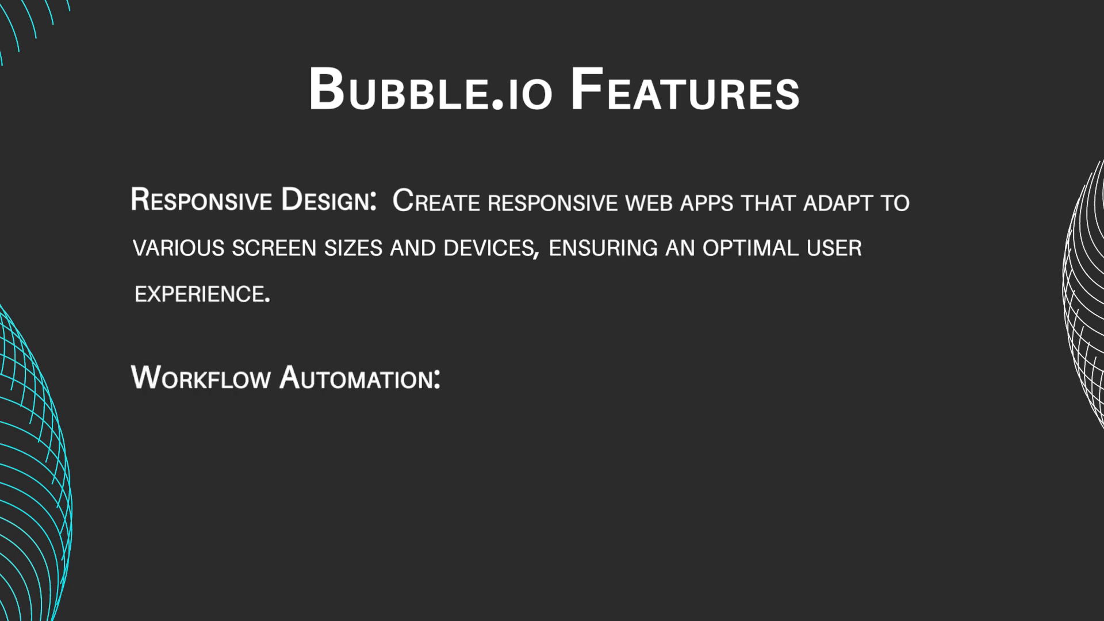
pyautogui.write('Automate workflows')
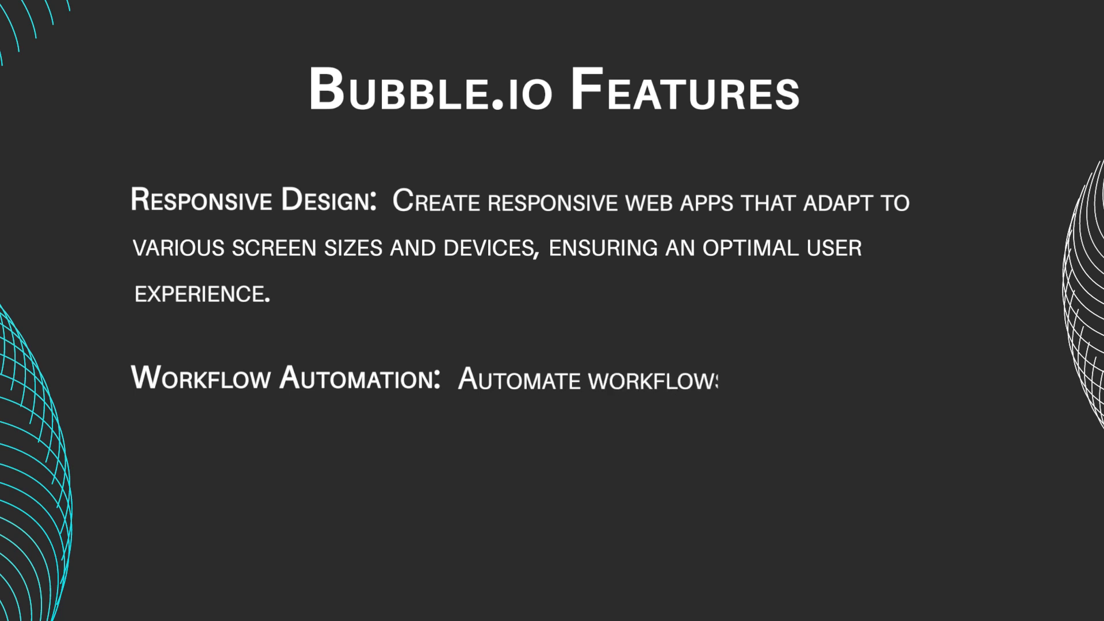